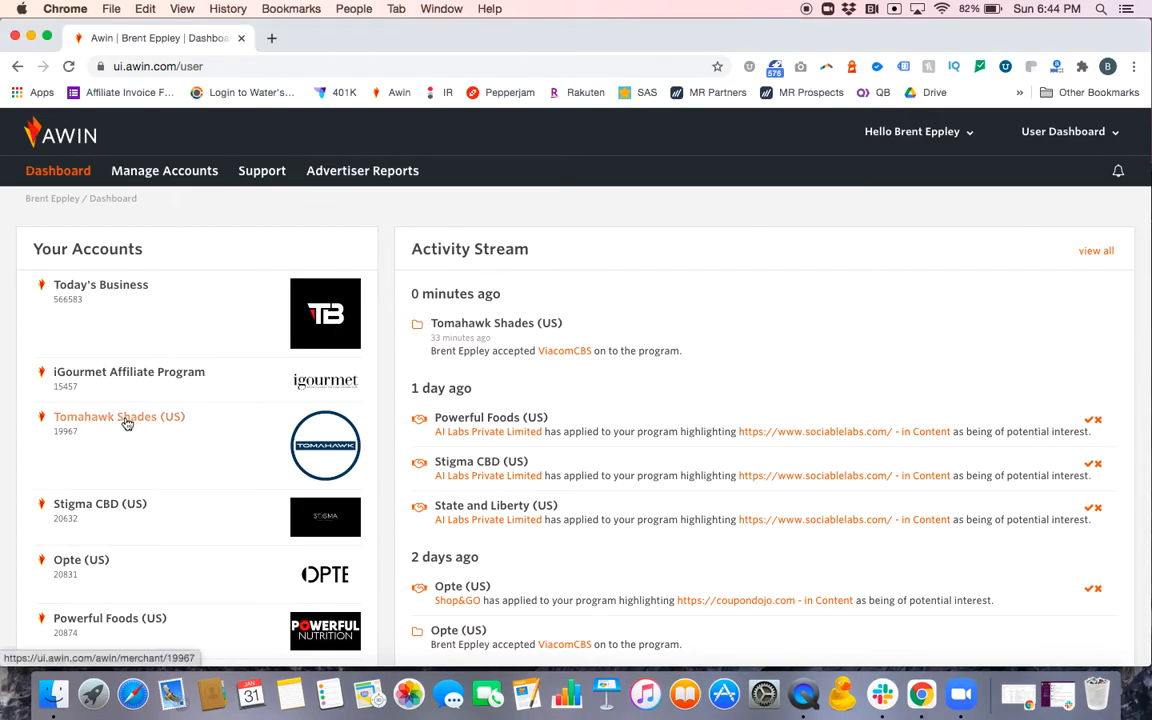
- Open the Tomahawk Shades (US) advertiser account from Your Accounts
{"action": "left_click", "coordinate": [118, 416]}
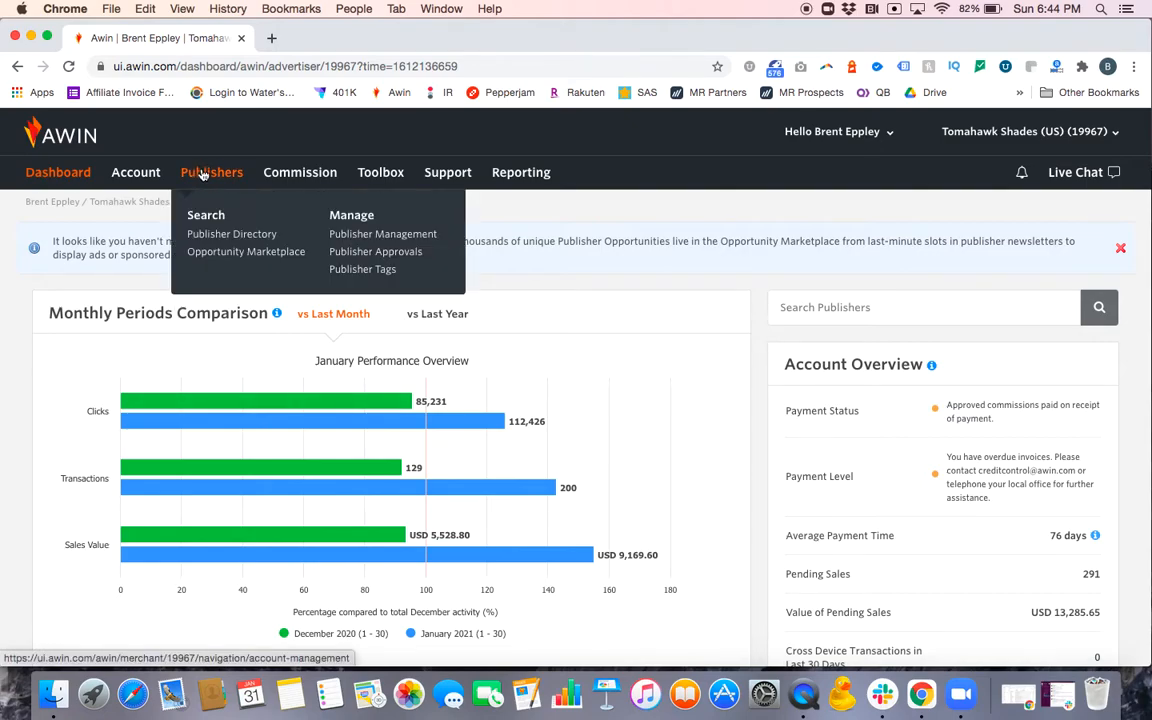
{"action": "mouse_move", "coordinate": [232, 232]}
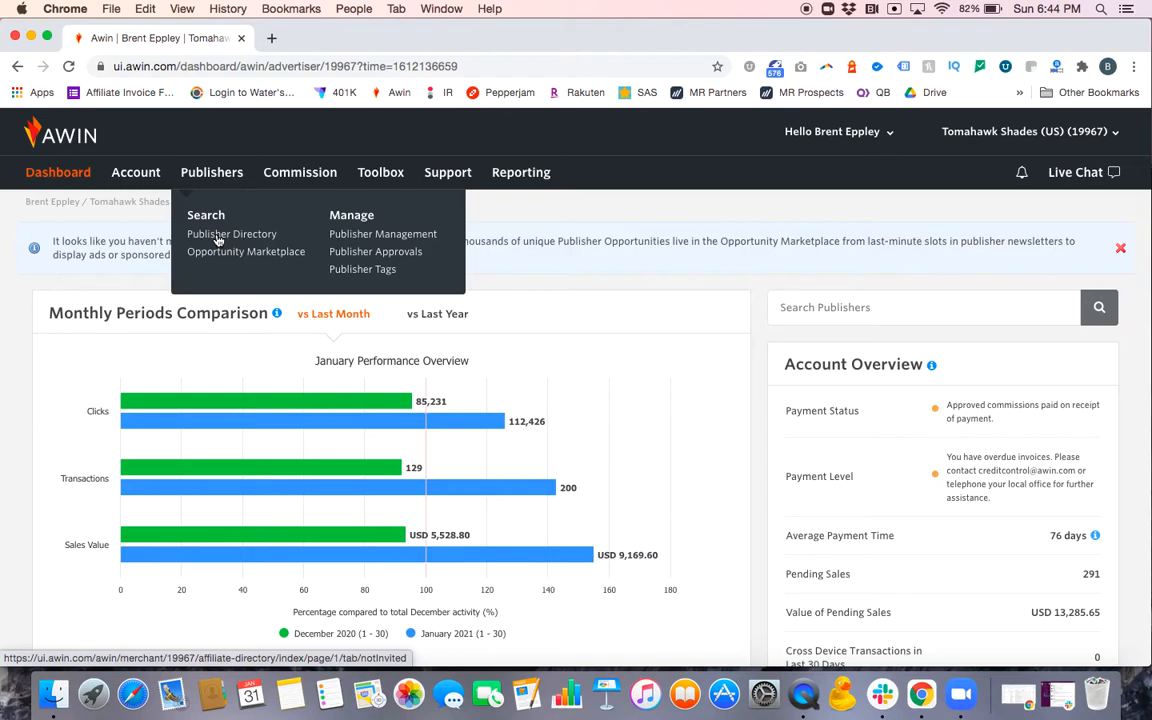
- Open the Publisher Directory and switch the listing to All invitation statuses
{"action": "left_click", "coordinate": [232, 234]}
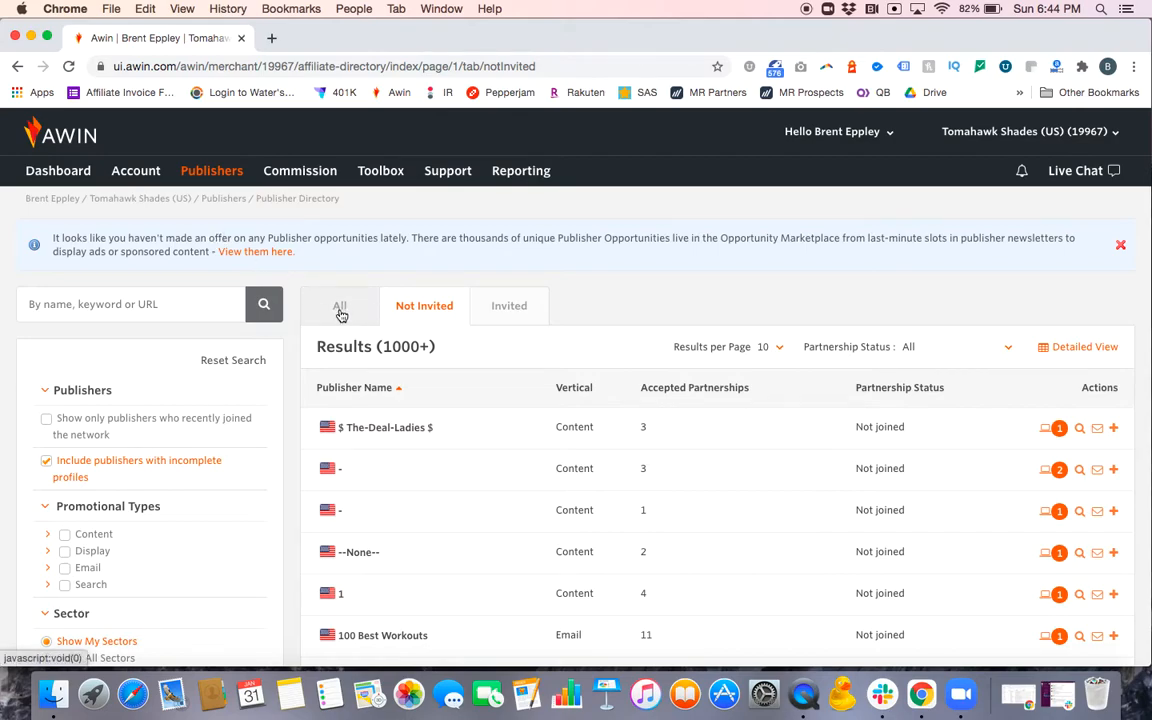
{"action": "mouse_move", "coordinate": [508, 306]}
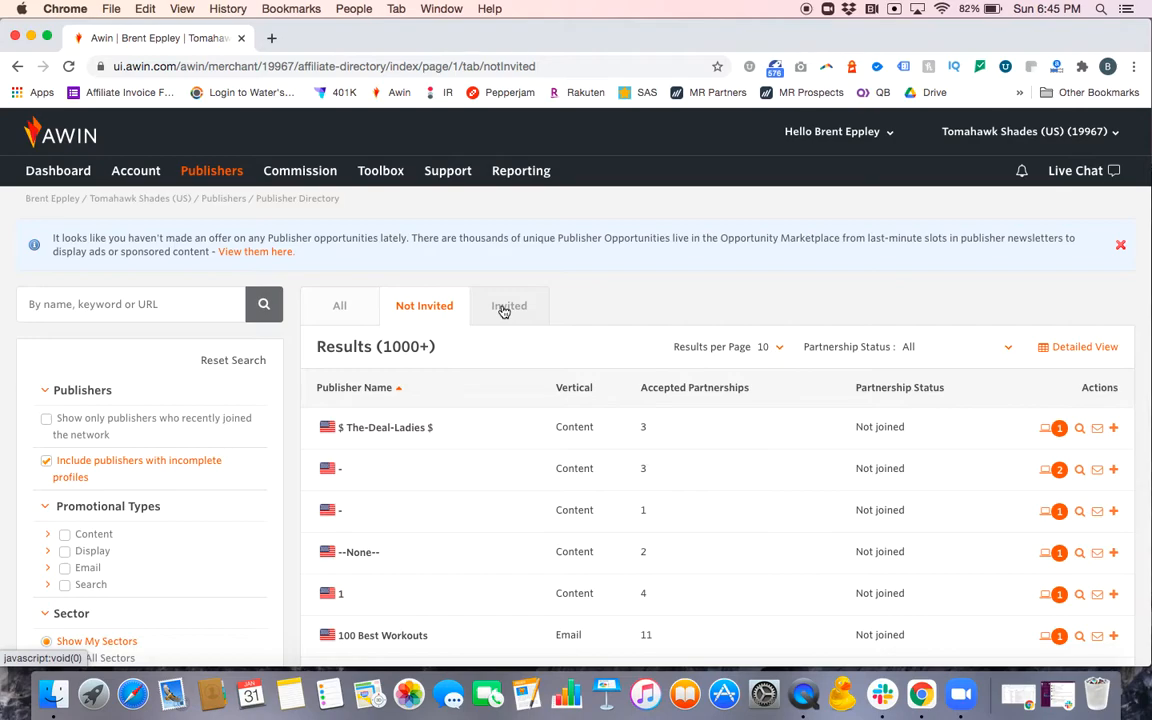
{"action": "mouse_move", "coordinate": [340, 306]}
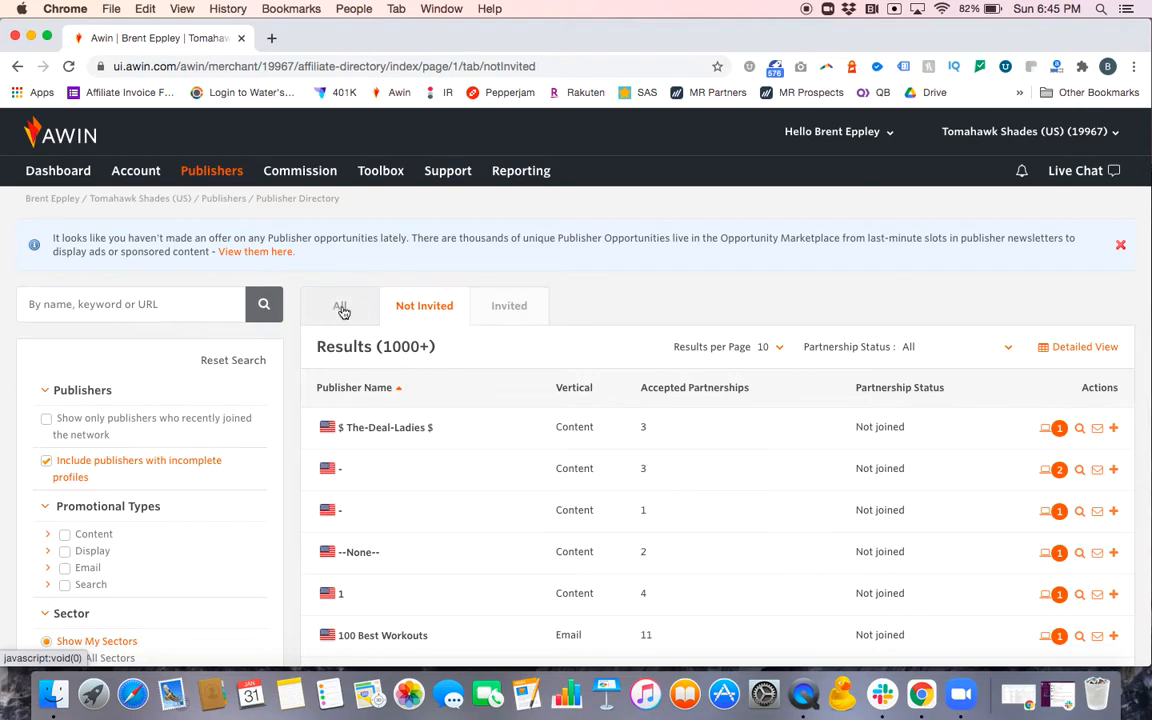
{"action": "left_click", "coordinate": [340, 306]}
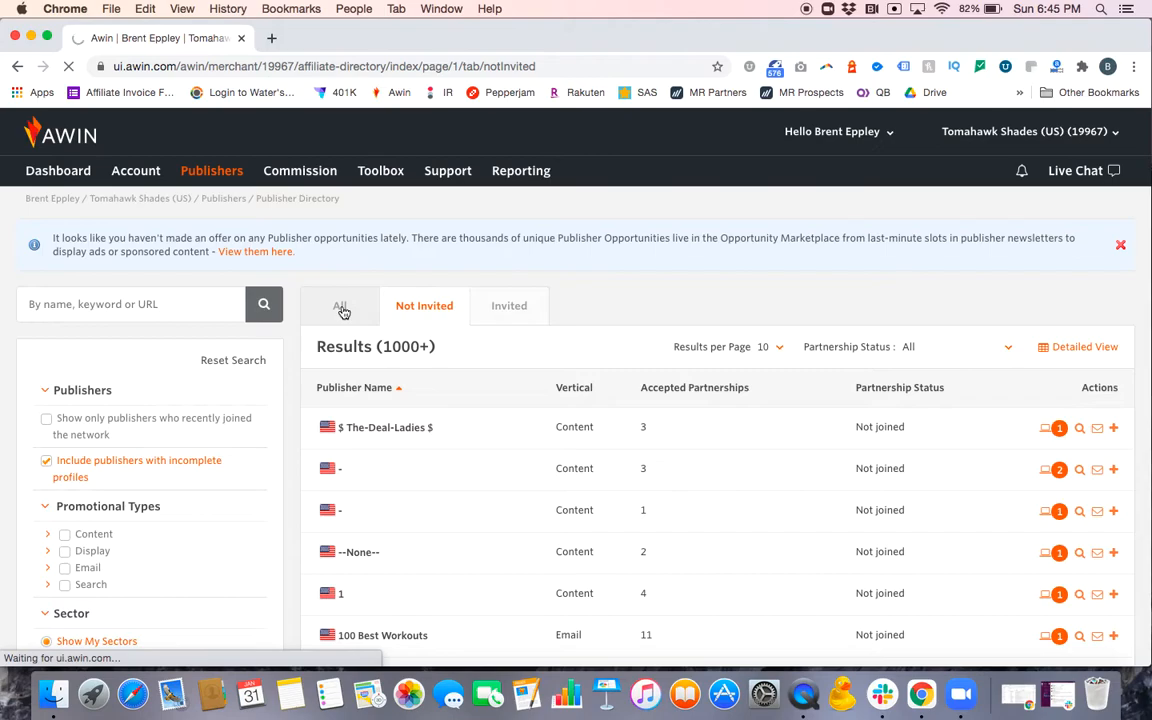
- Show publishers of every invitation status and focus the name/keyword/URL search box
{"action": "left_click", "coordinate": [340, 304]}
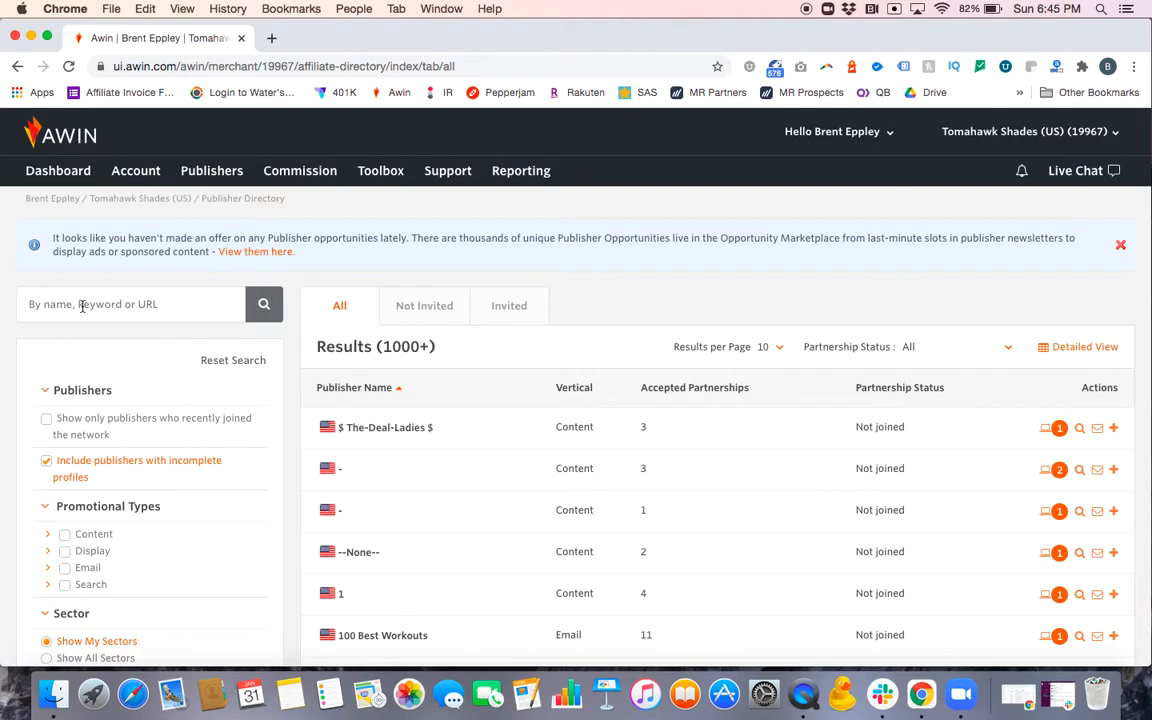
{"action": "left_click", "coordinate": [46, 460]}
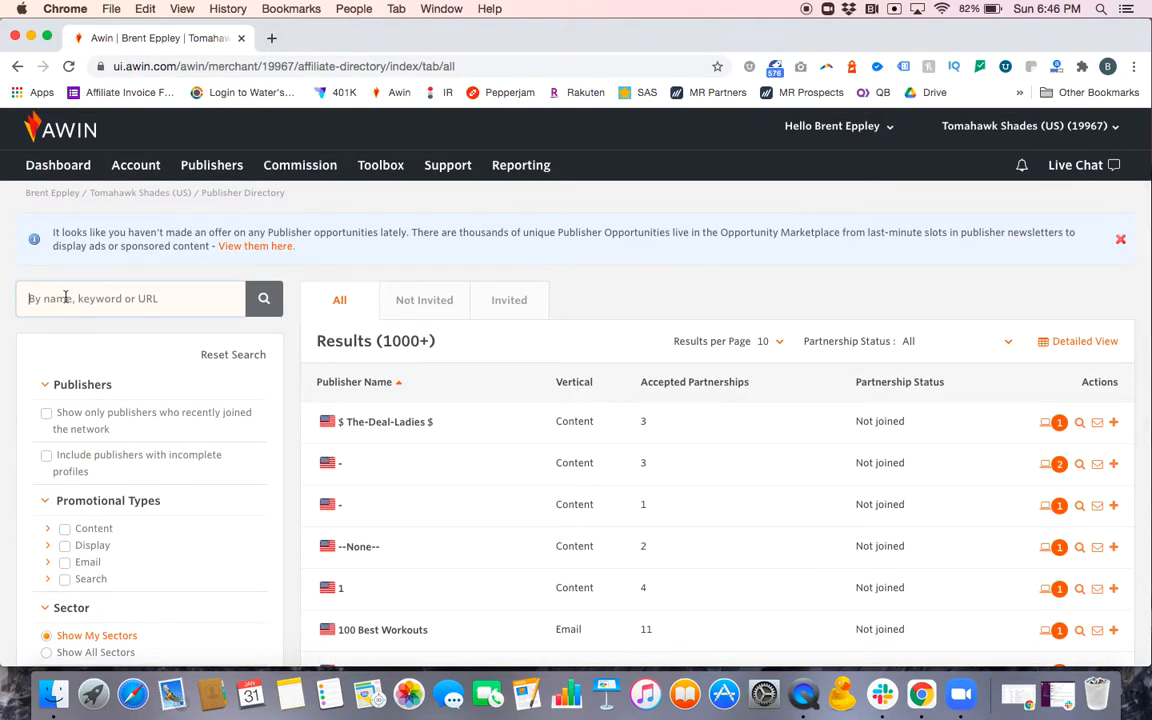
- Search the directory for rakuten.com, returning the single Ebates Performance Marketing match
{"action": "type", "text": "rakute.com"}
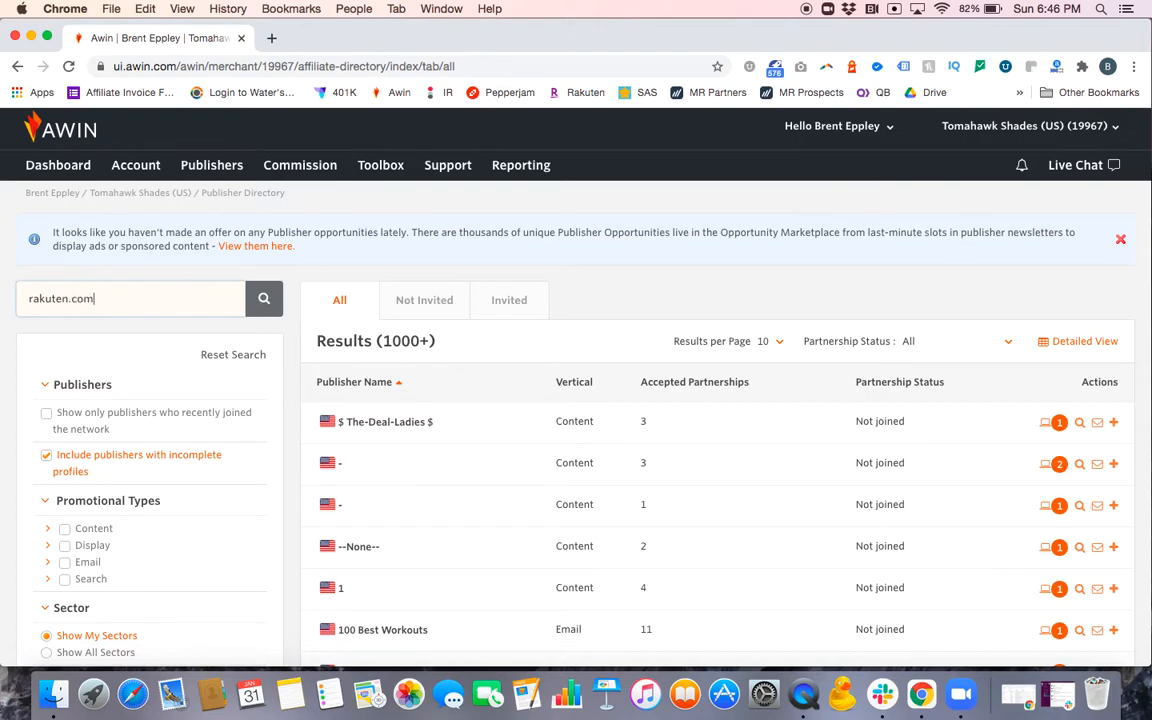
{"action": "left_click", "coordinate": [264, 298]}
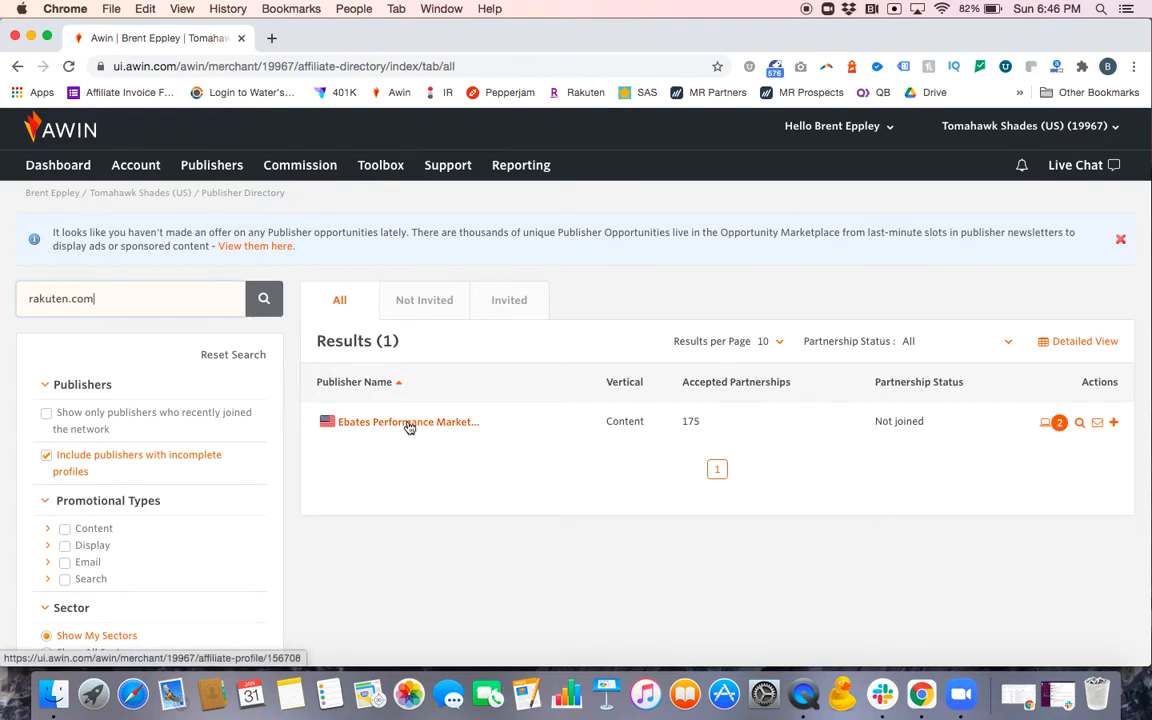
{"action": "mouse_move", "coordinate": [408, 420]}
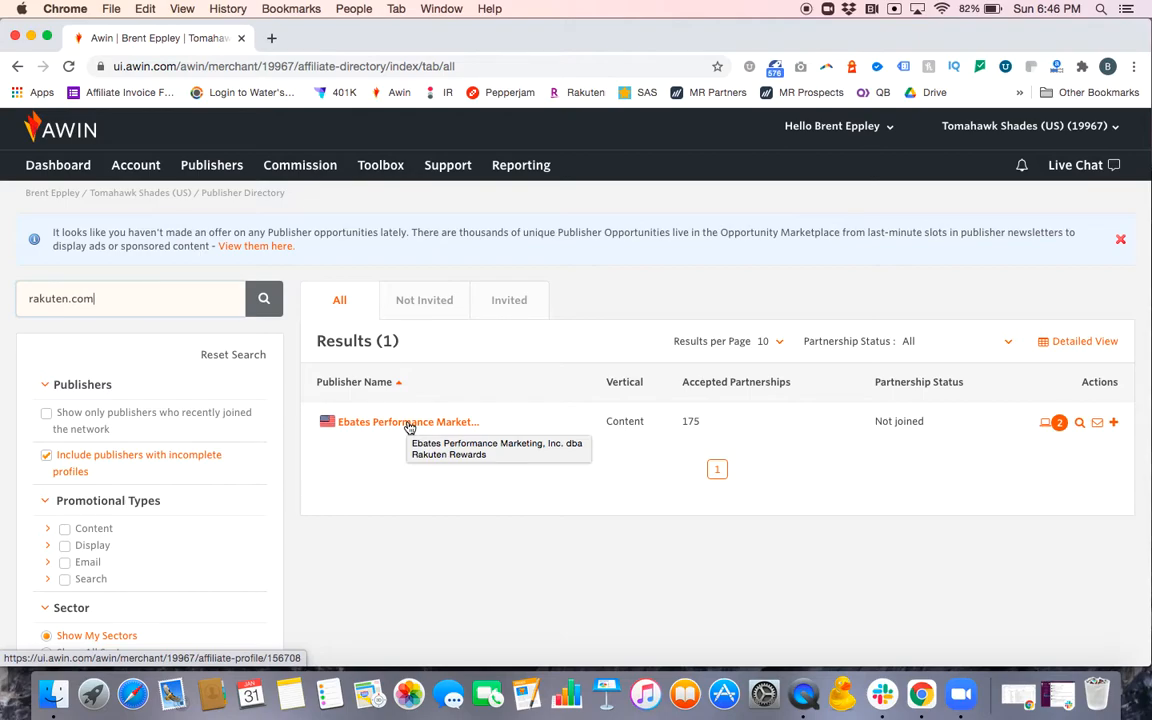
{"action": "mouse_move", "coordinate": [720, 452]}
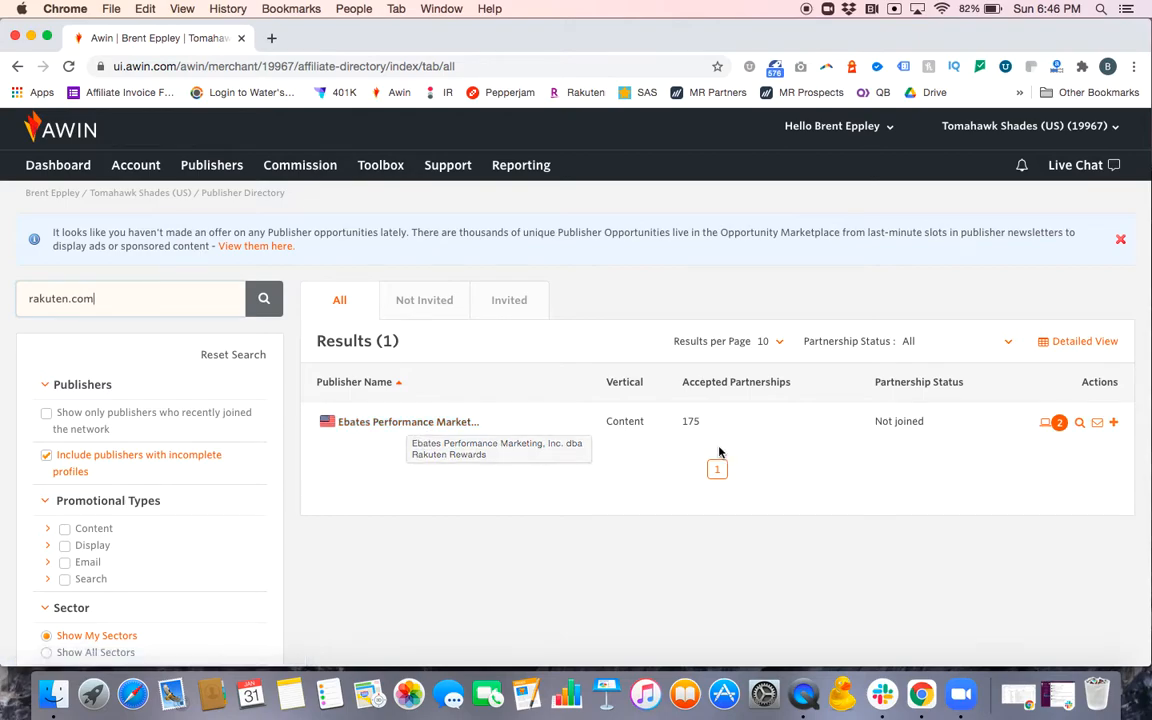
{"action": "mouse_move", "coordinate": [1076, 438]}
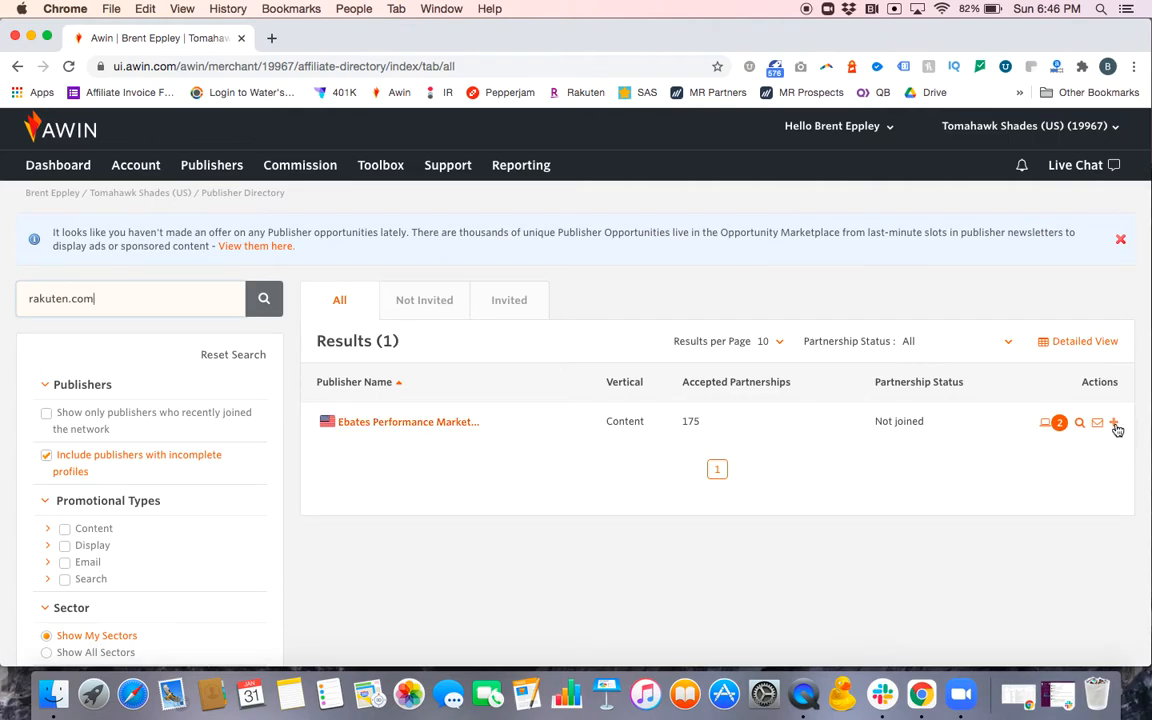
{"action": "mouse_move", "coordinate": [1114, 422]}
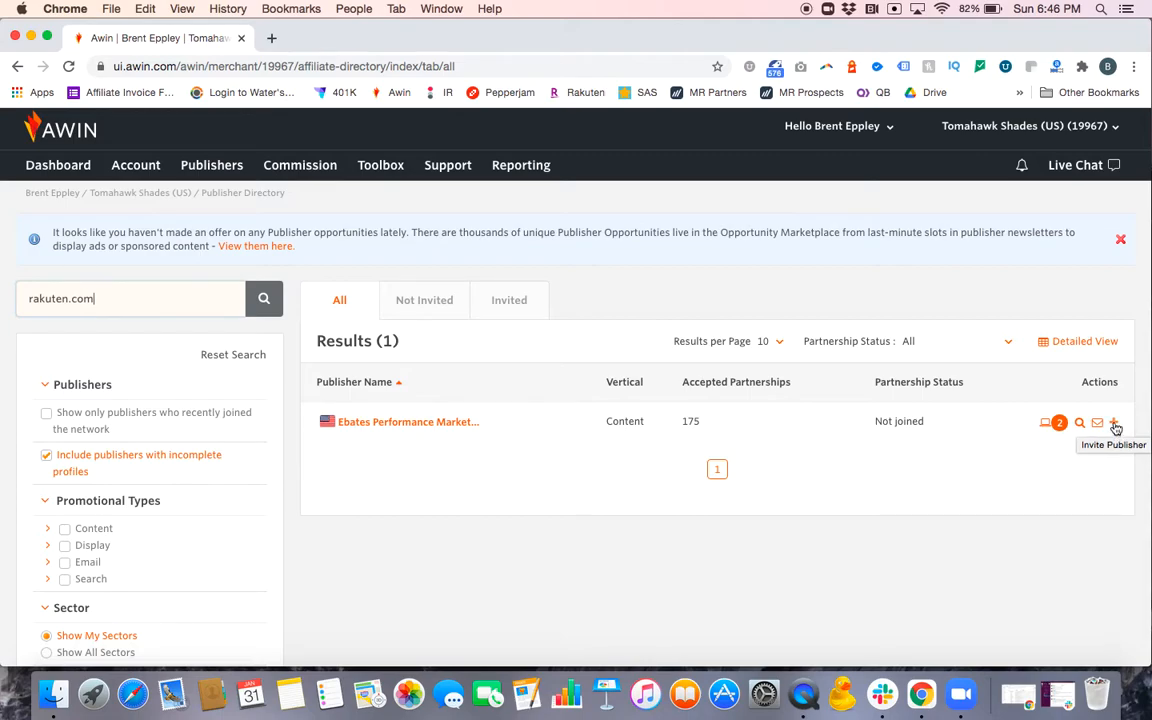
- Draft an invite to the Rakuten publisher with the Custom 12% Offer rate and Content/Cashback tag
{"action": "left_click", "coordinate": [1114, 420]}
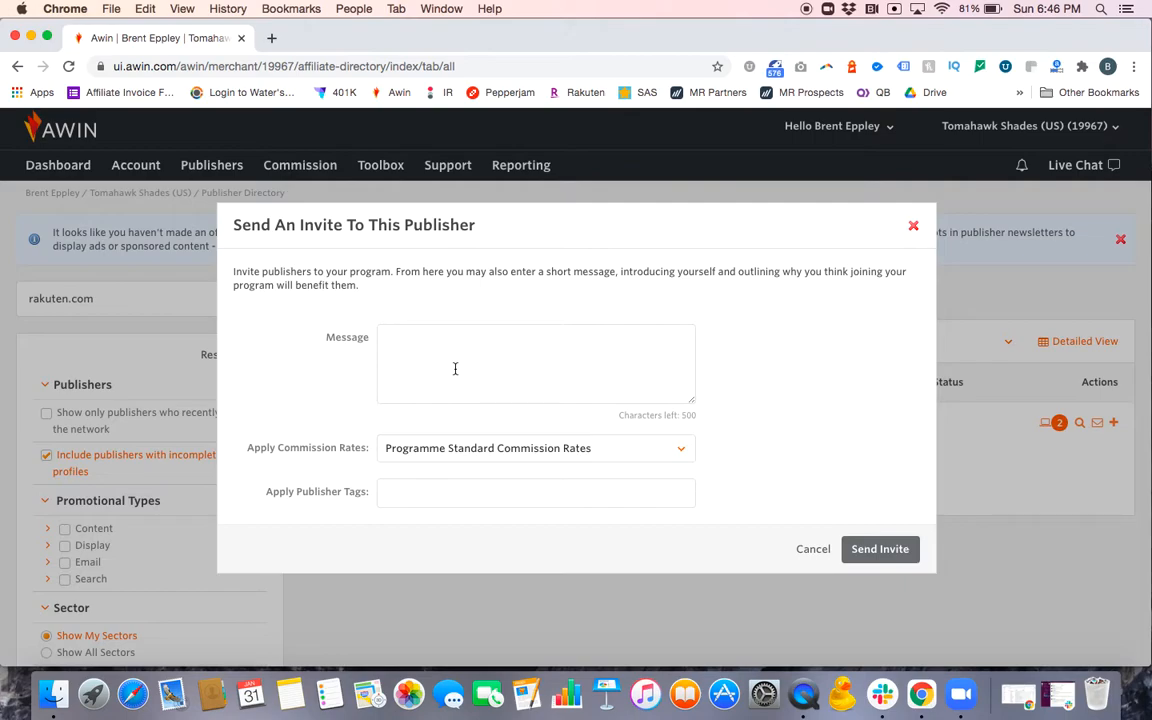
{"action": "mouse_move", "coordinate": [340, 452]}
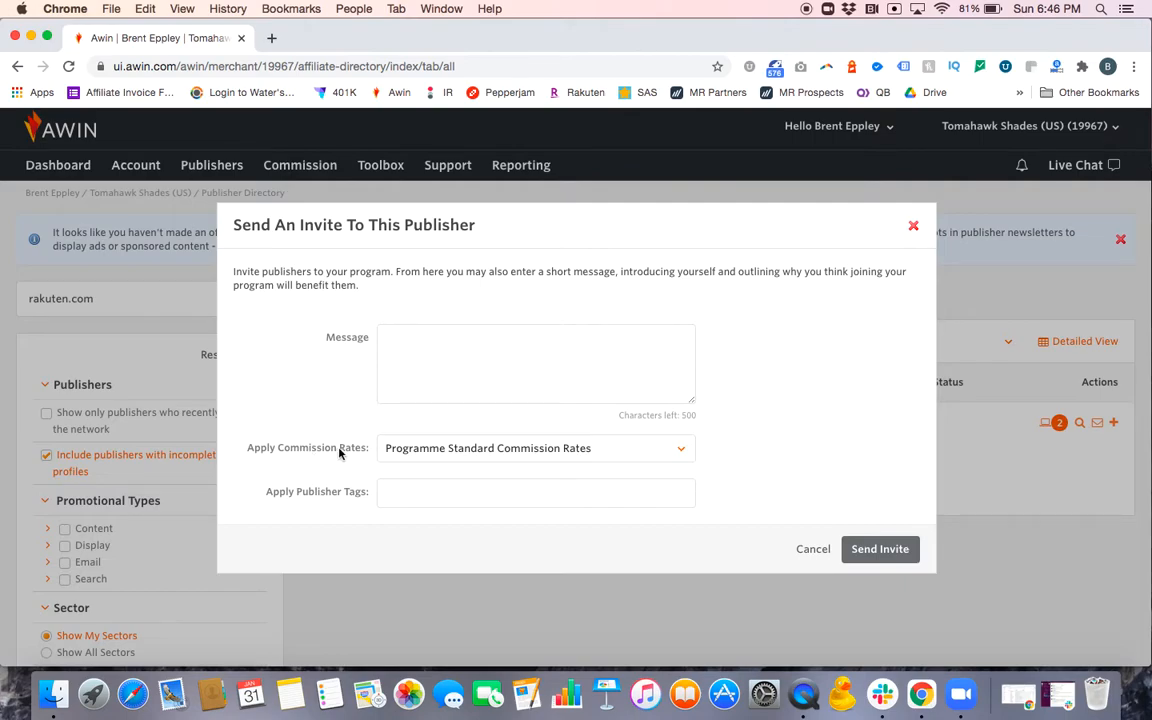
{"action": "left_click", "coordinate": [536, 448]}
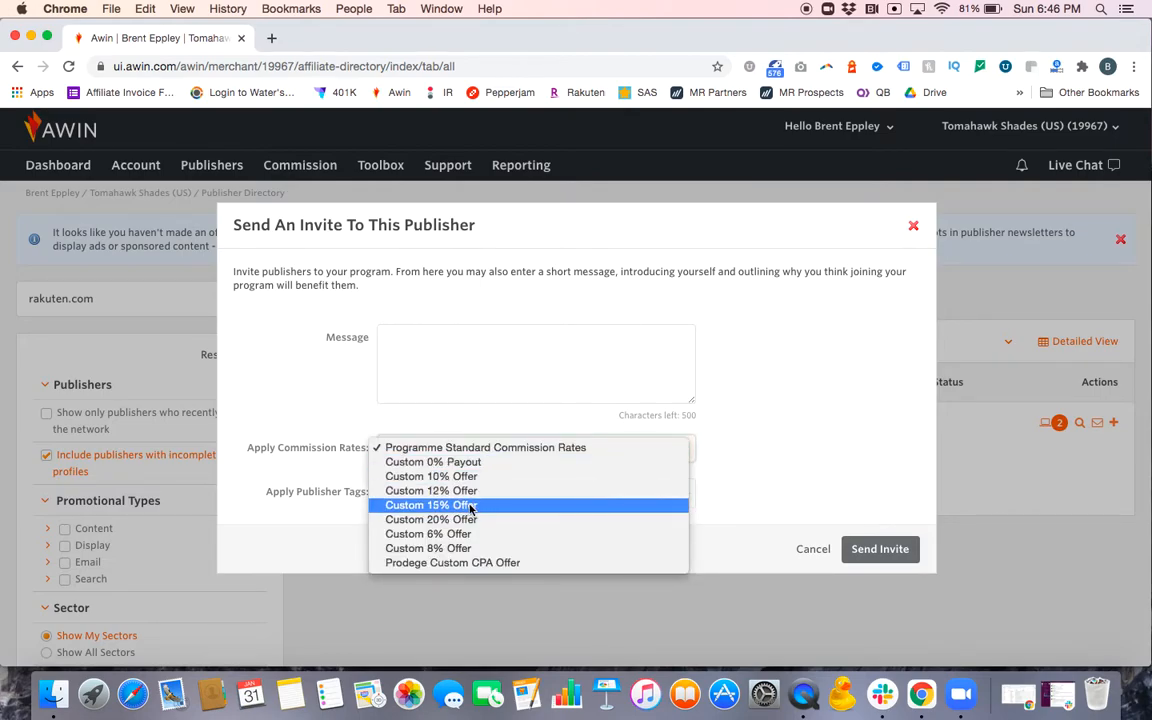
{"action": "left_click", "coordinate": [484, 448]}
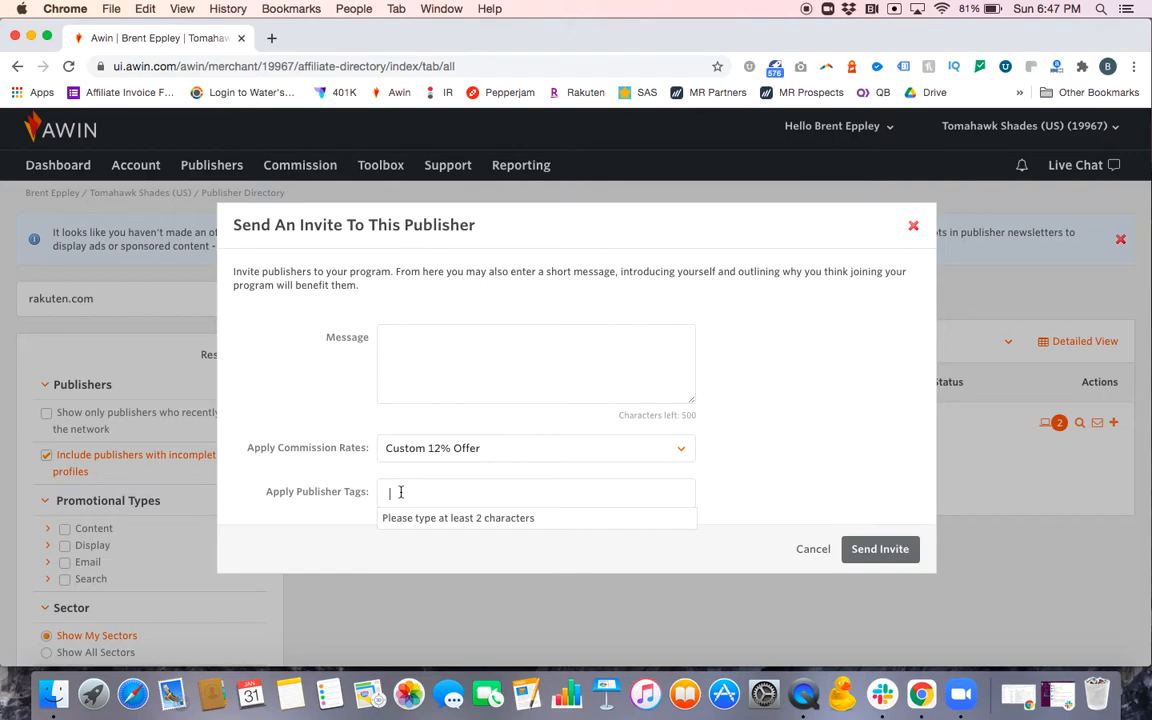
{"action": "type", "text": "cash"}
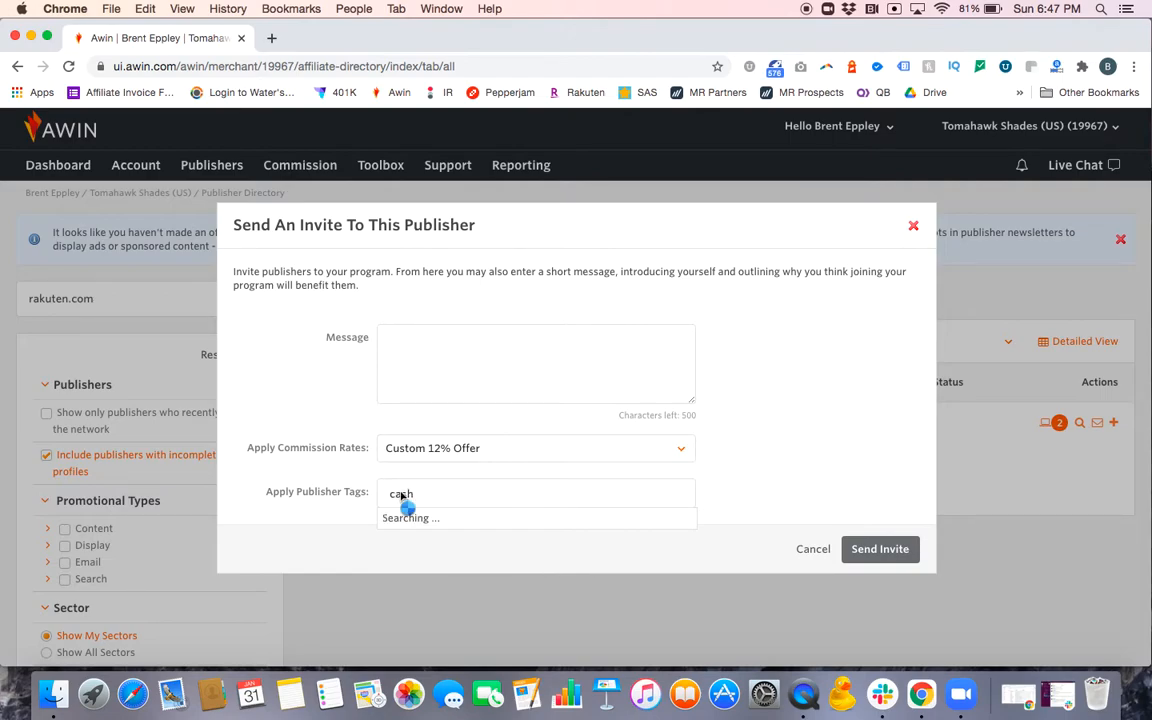
{"action": "left_click", "coordinate": [410, 516]}
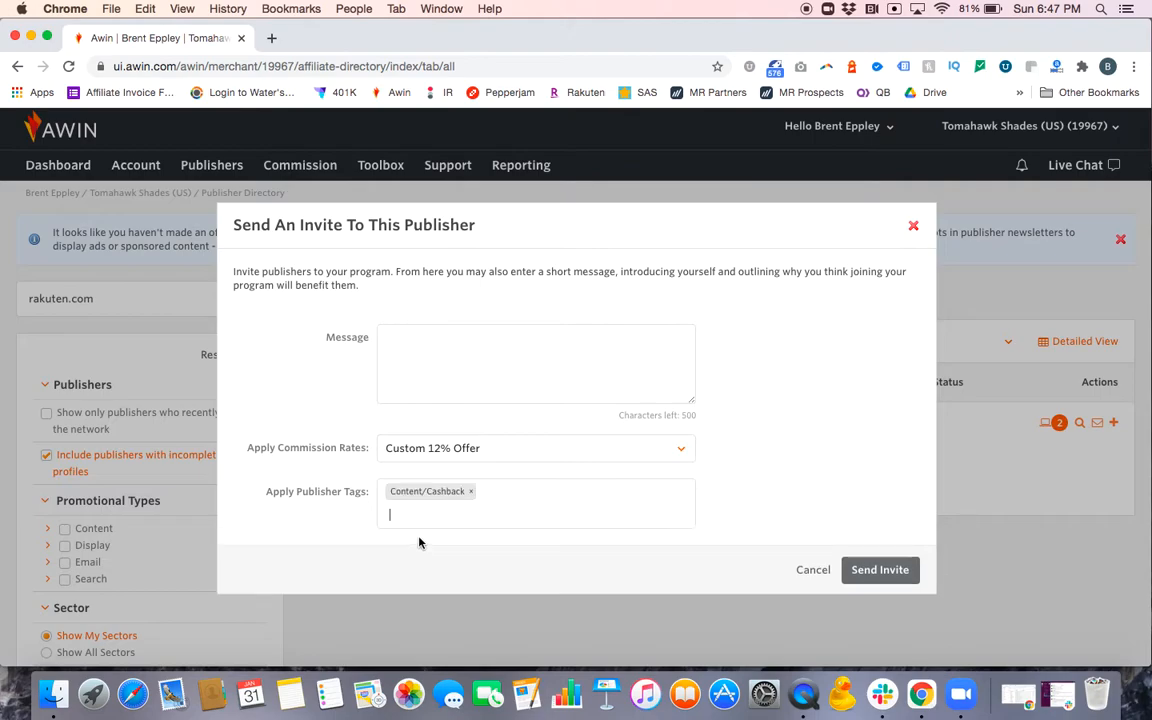
{"action": "mouse_move", "coordinate": [448, 500]}
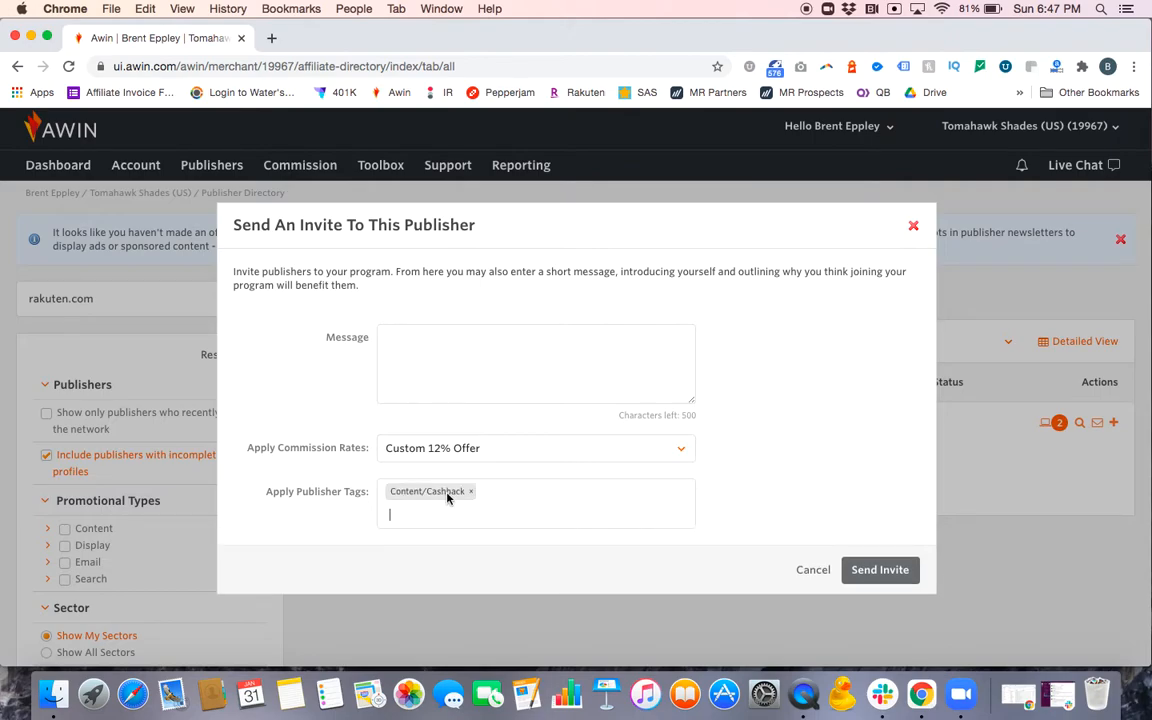
- Add Brent as a publisher tag, then cancel the invite without sending it
{"action": "type", "text": "Brent"}
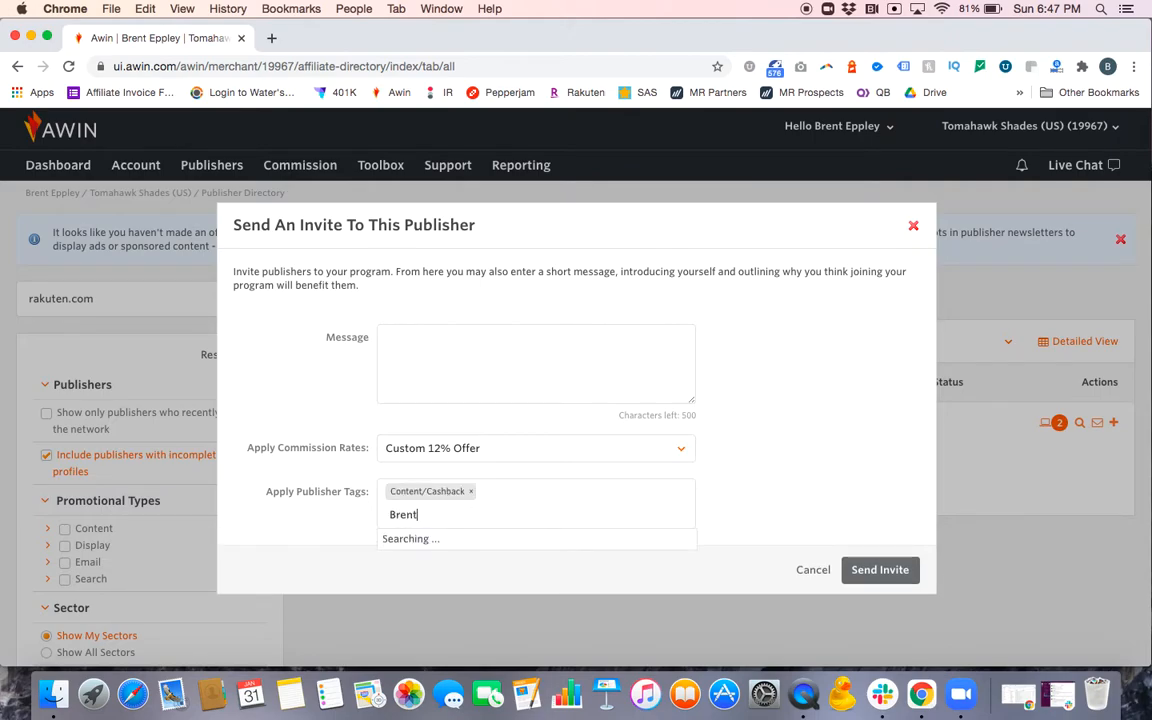
{"action": "key", "text": "Return"}
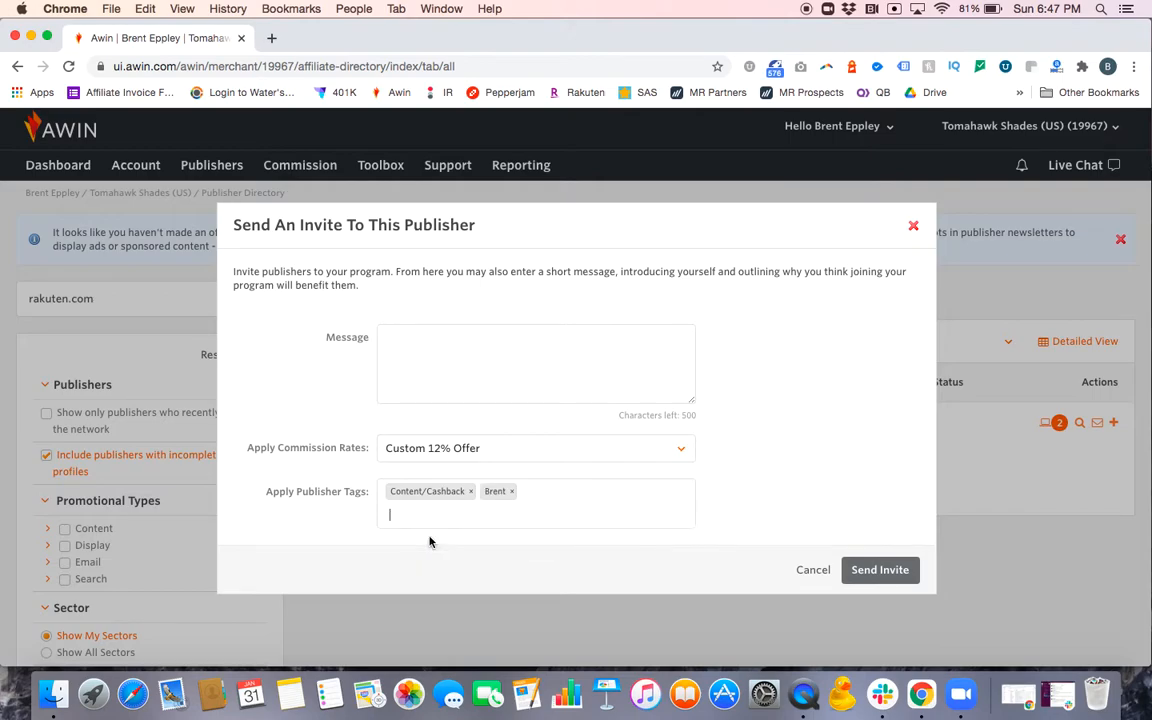
{"action": "mouse_move", "coordinate": [324, 520]}
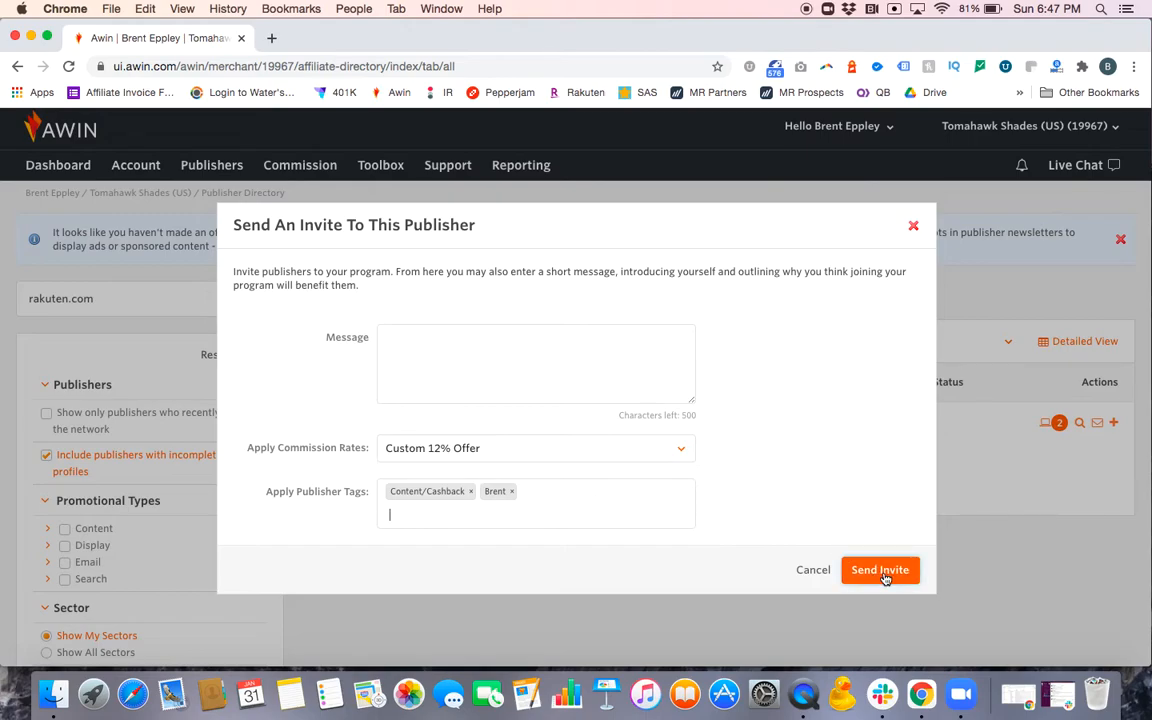
{"action": "mouse_move", "coordinate": [812, 464]}
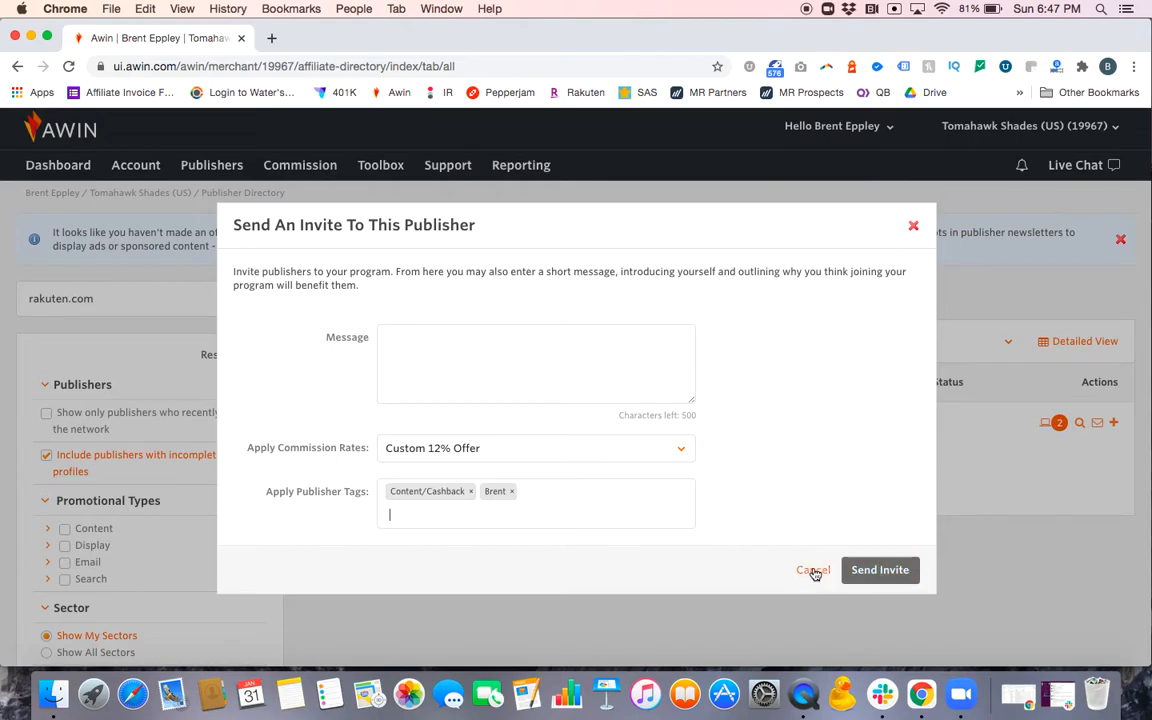
{"action": "left_click", "coordinate": [812, 570]}
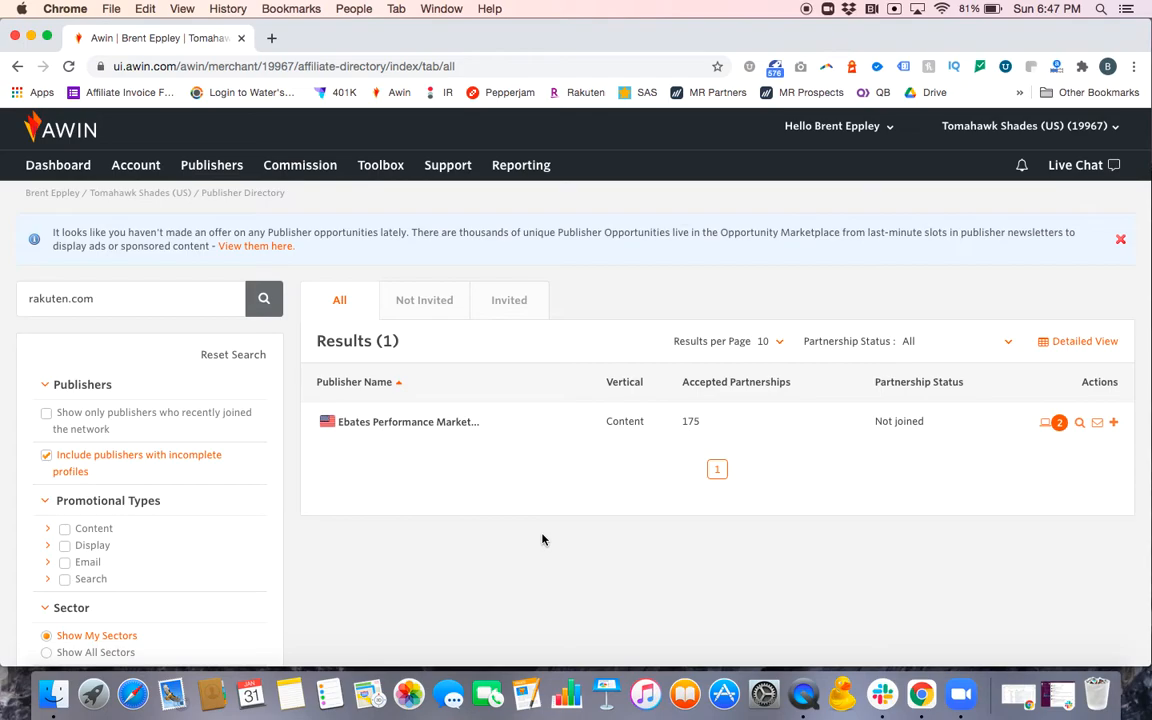
- Clear the rakuten.com term from the directory search box
{"action": "left_click", "coordinate": [128, 300]}
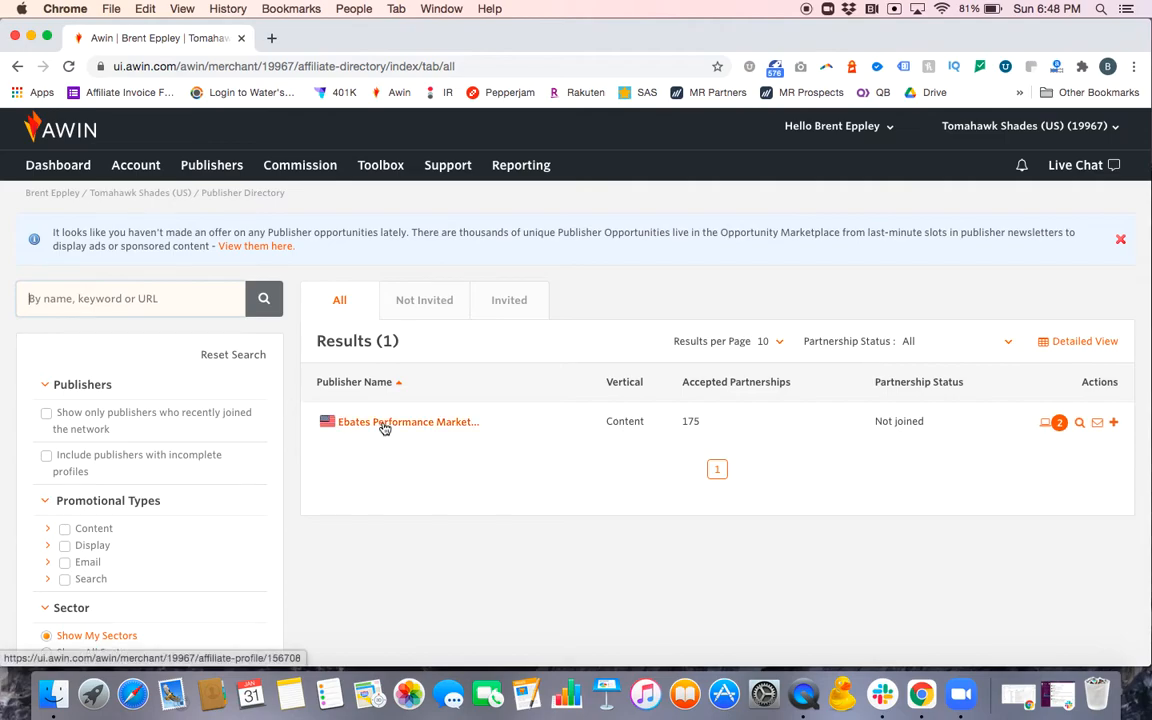
{"action": "mouse_move", "coordinate": [408, 420]}
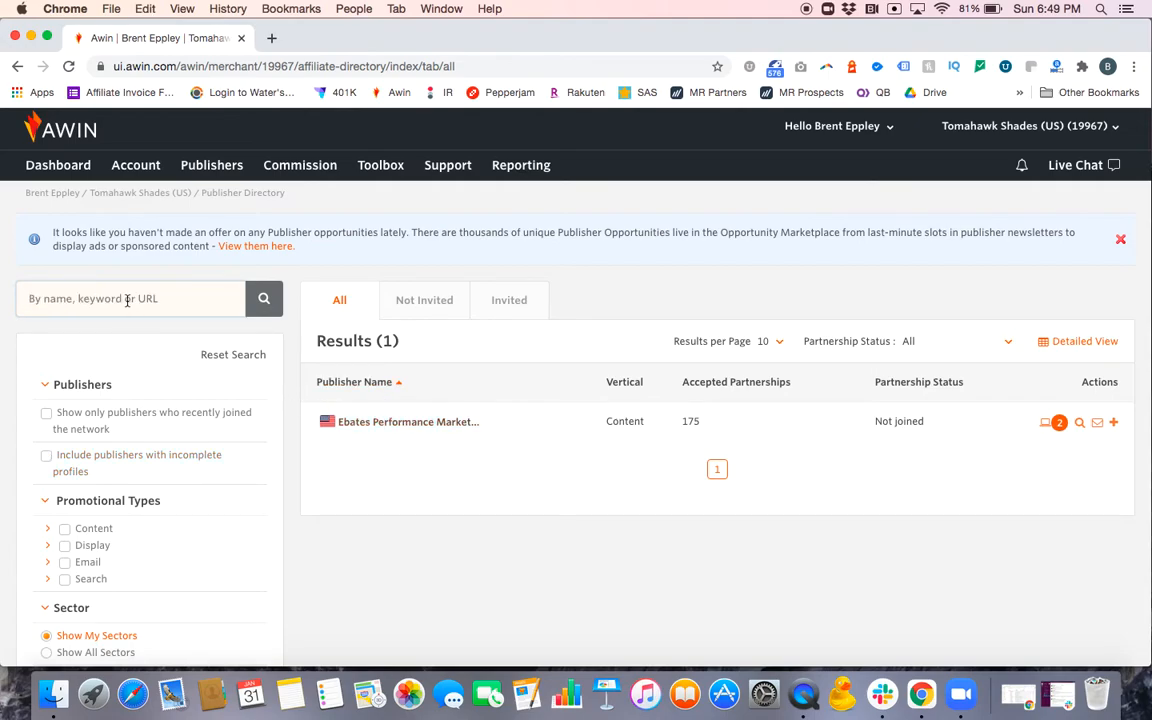
- Filter to Not Invited publishers and open the 100 Best Workouts profile
{"action": "left_click", "coordinate": [424, 300]}
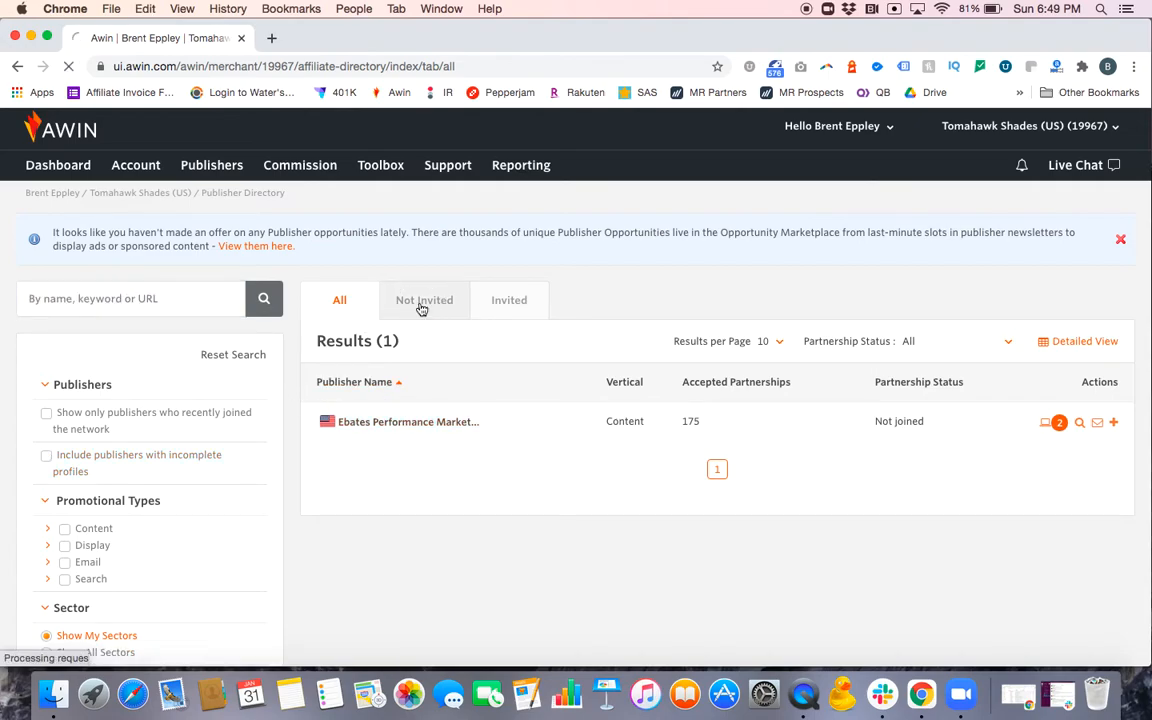
{"action": "left_click", "coordinate": [424, 300]}
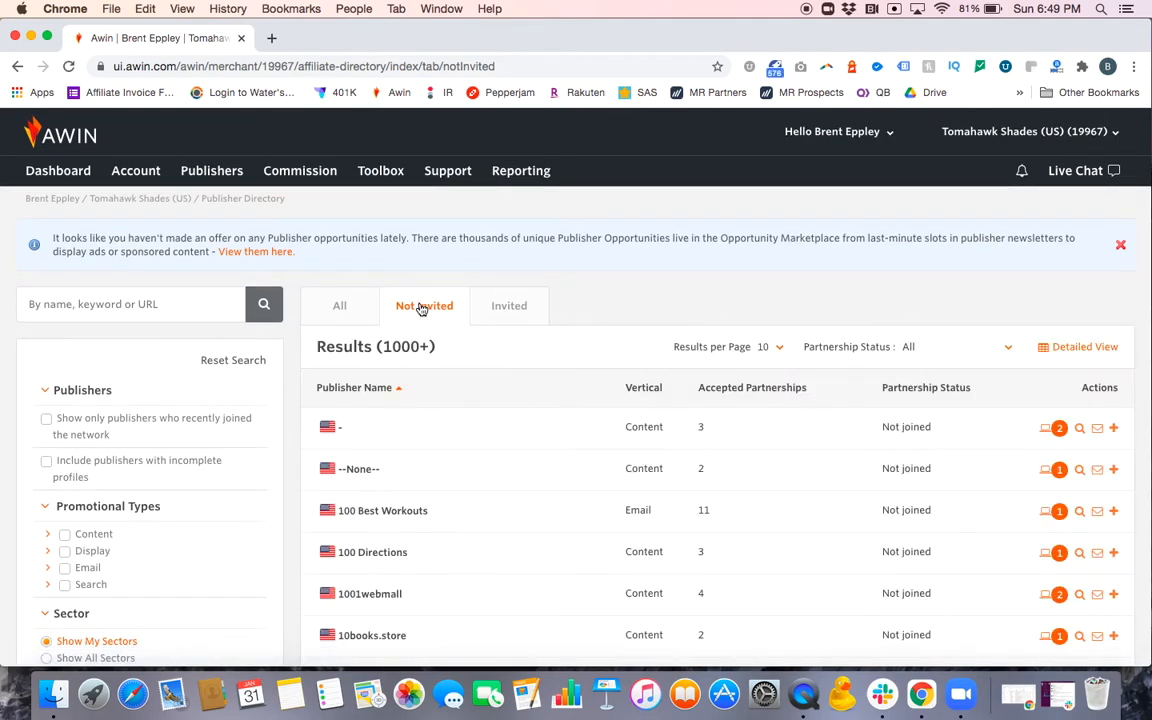
{"action": "scroll", "scroll_direction": "down", "scroll_amount": 3}
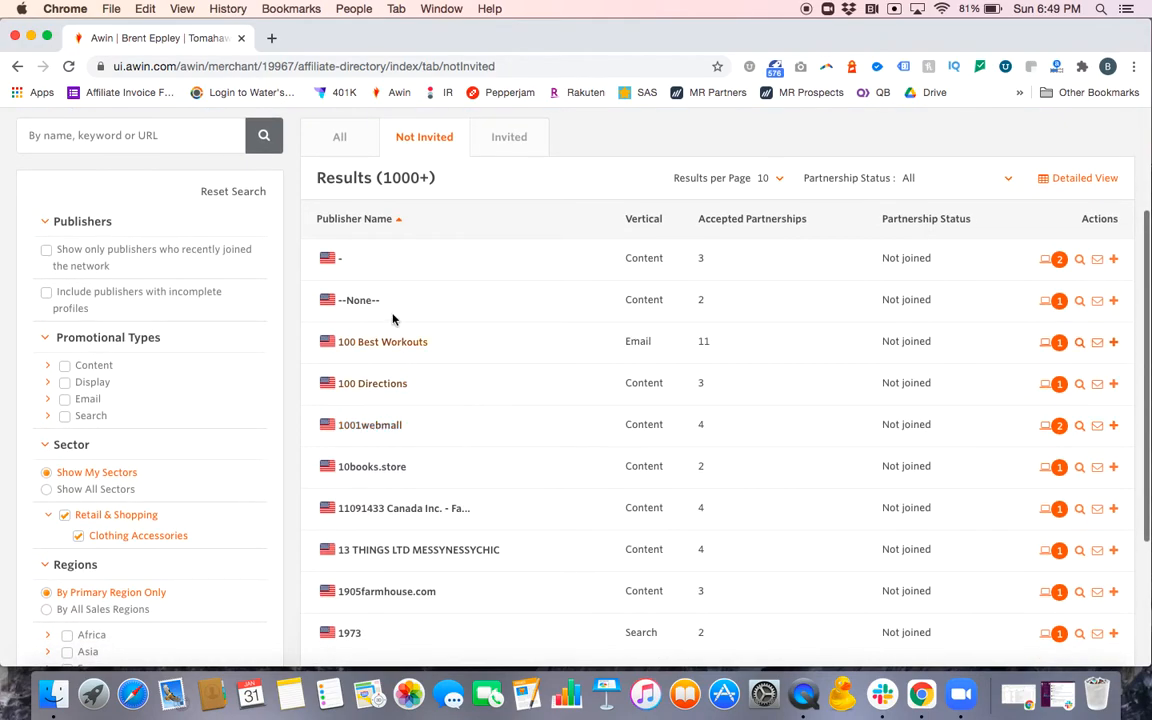
{"action": "left_click", "coordinate": [382, 340]}
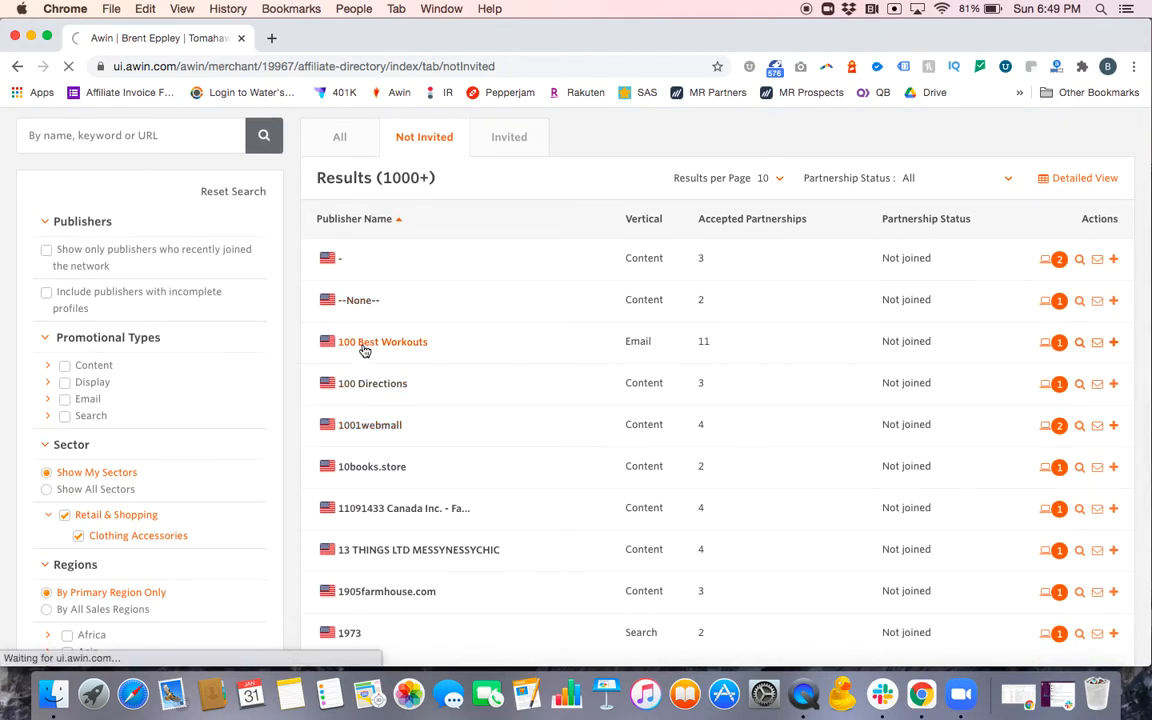
{"action": "left_click", "coordinate": [384, 340]}
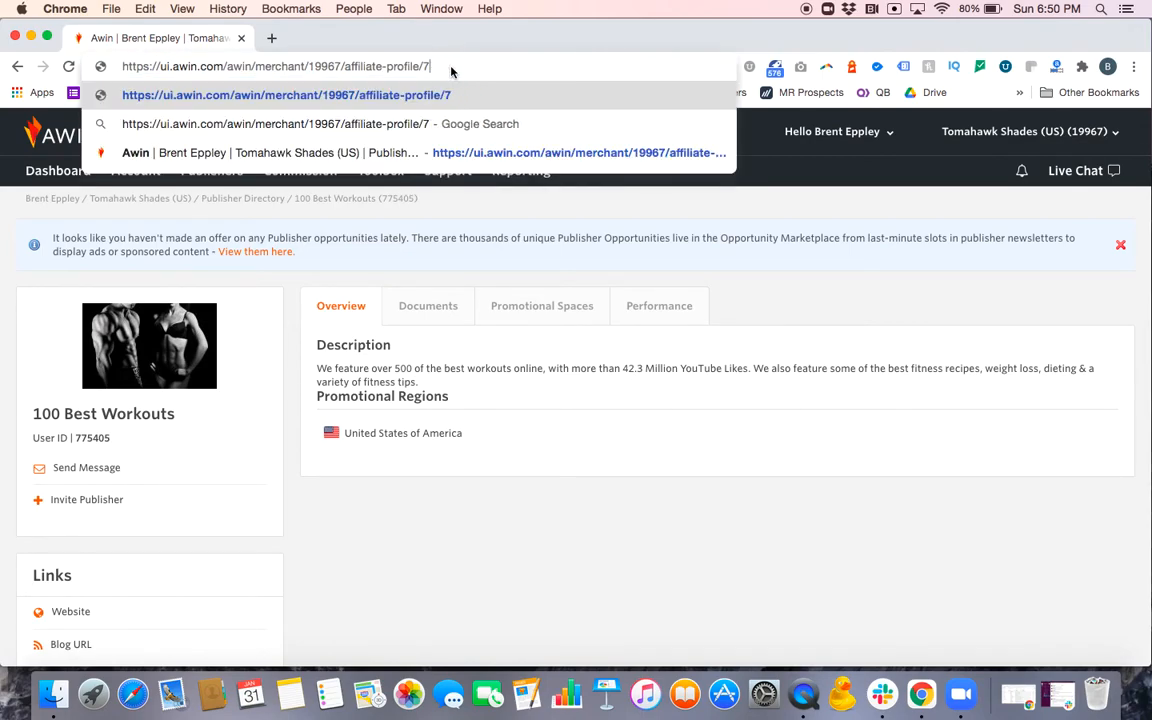
- Load the affiliate profile for ID 156708, Ebates Performance Marketing dba Rakuten Rewards, via the URL
{"action": "key", "text": "backspace"}
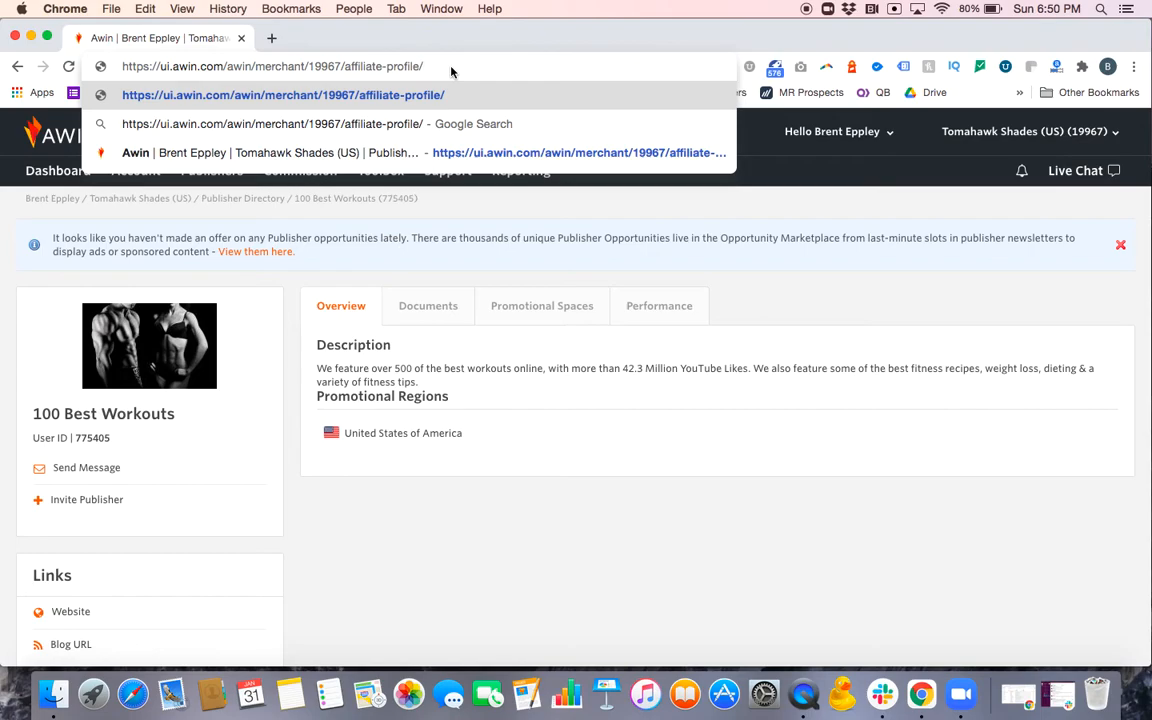
{"action": "type", "text": "/156708"}
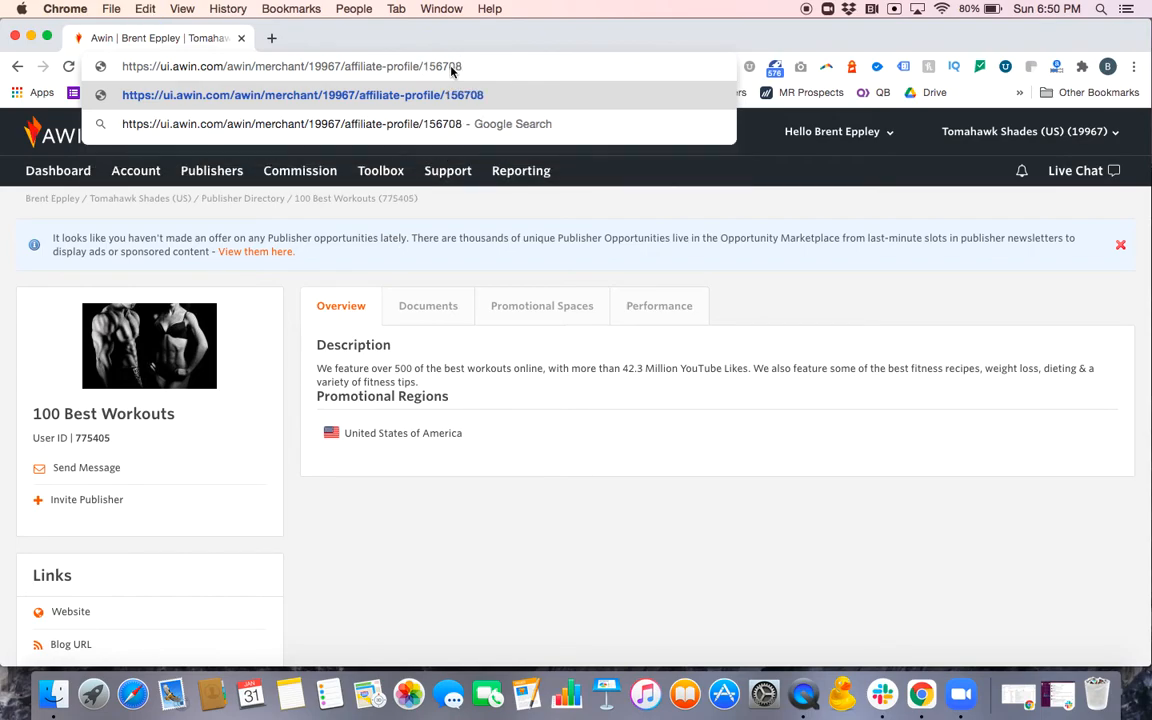
{"action": "key", "text": "Return"}
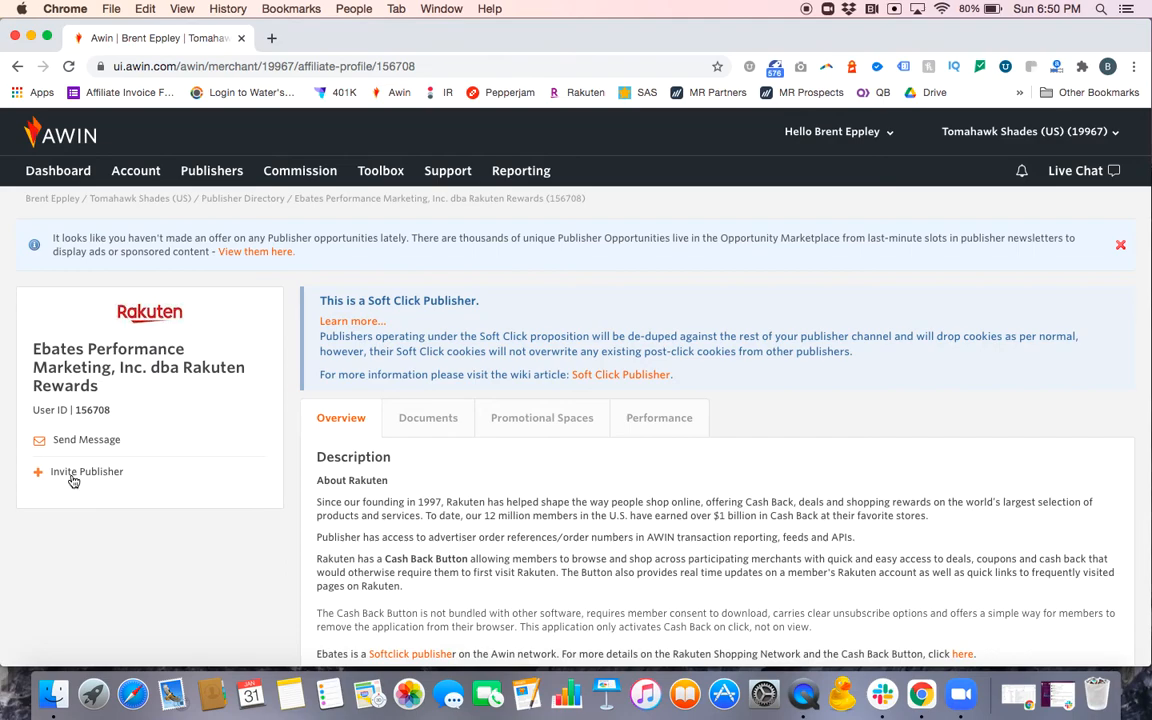
{"action": "left_click", "coordinate": [86, 472]}
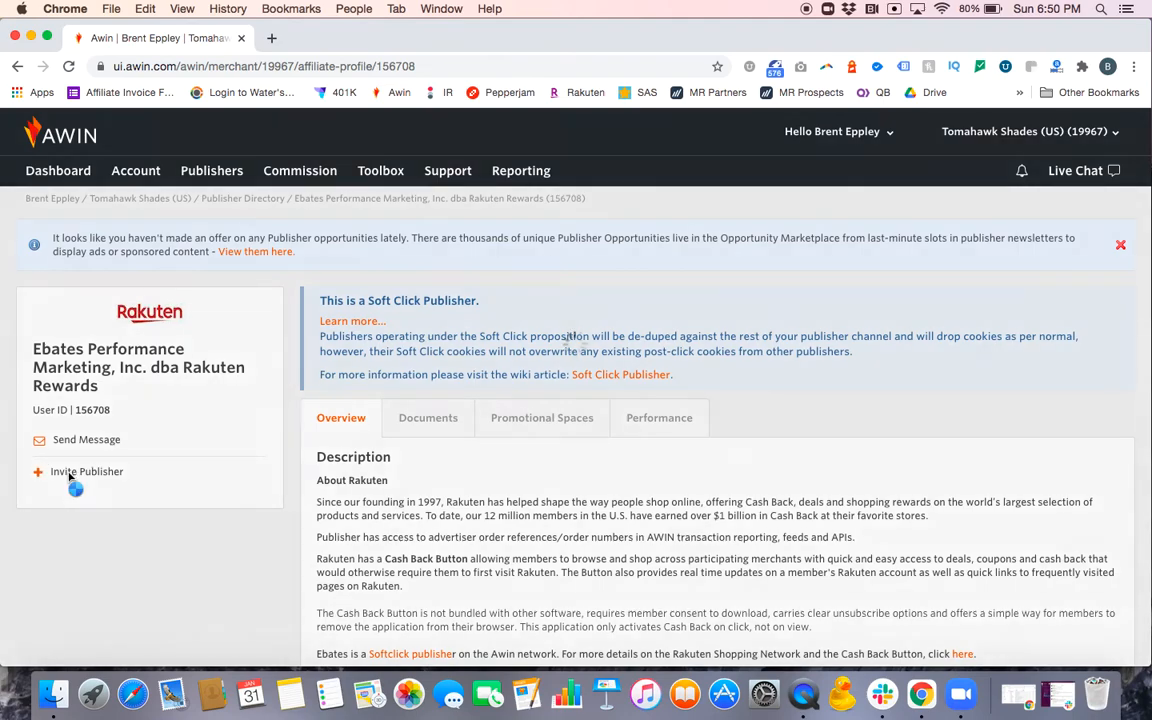
{"action": "left_click", "coordinate": [86, 472]}
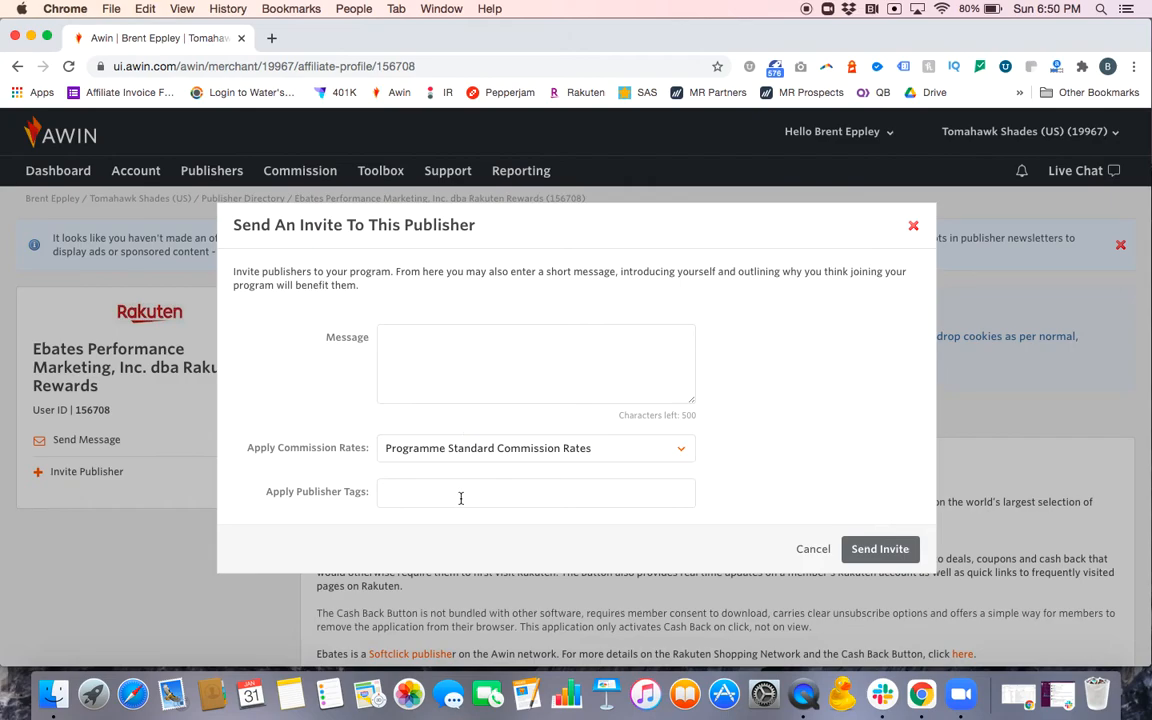
{"action": "left_click", "coordinate": [812, 548]}
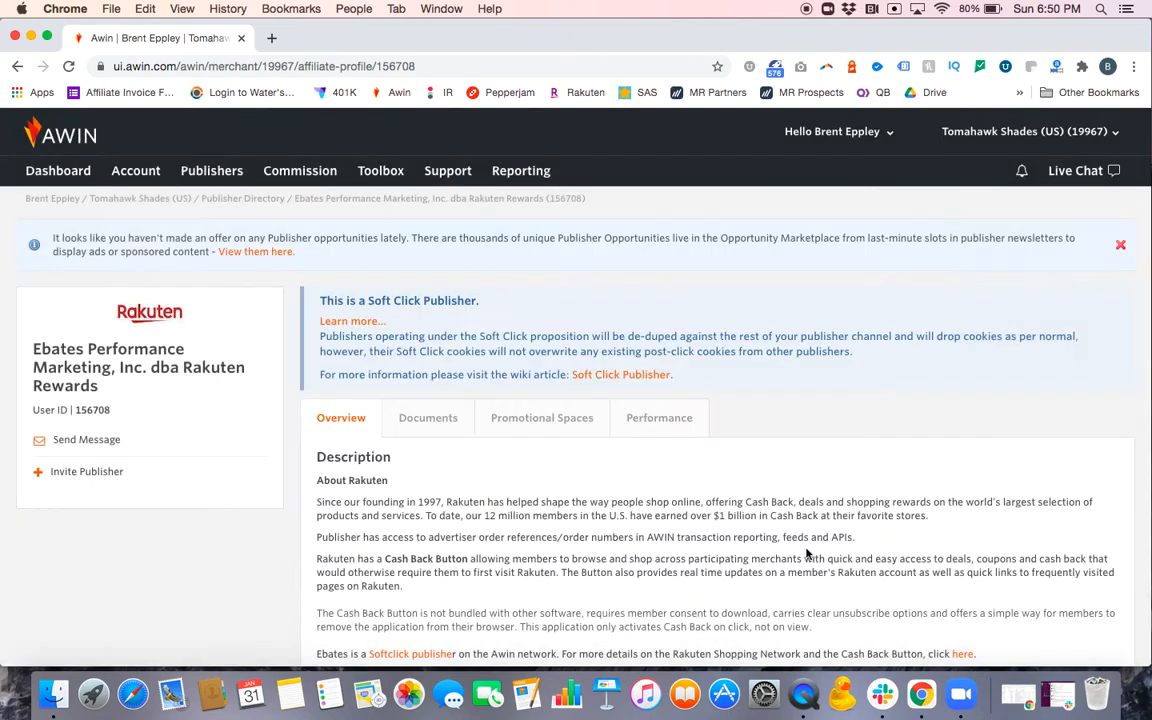
{"action": "mouse_move", "coordinate": [500, 330]}
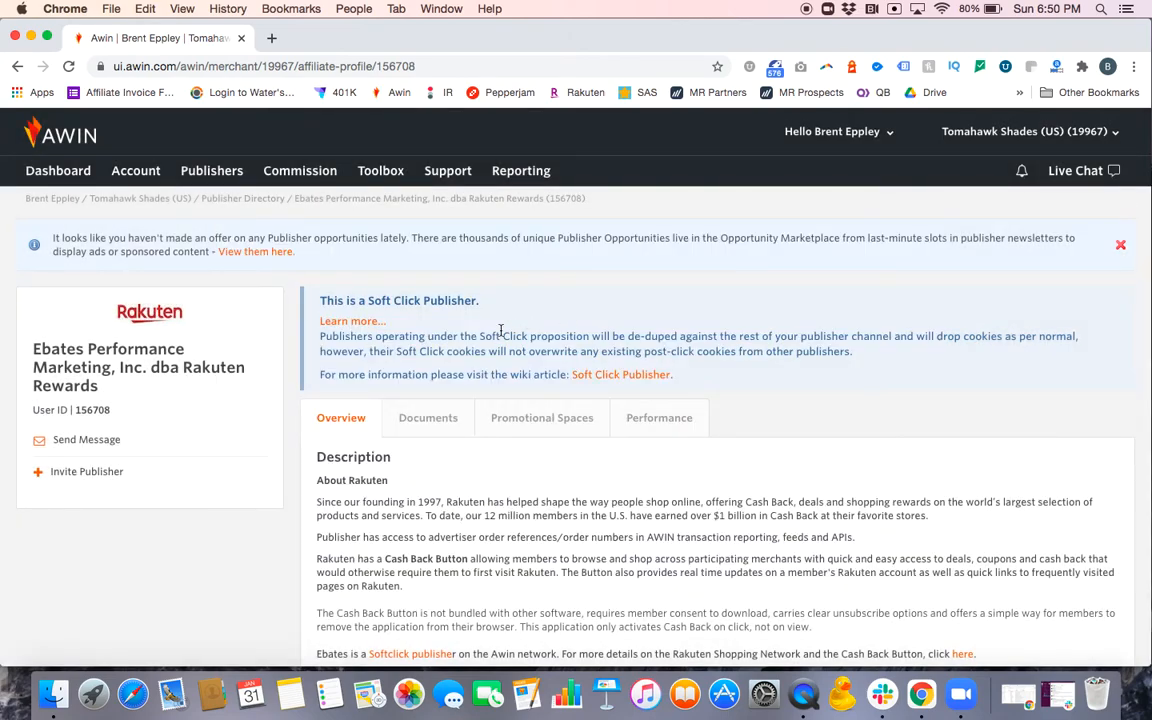